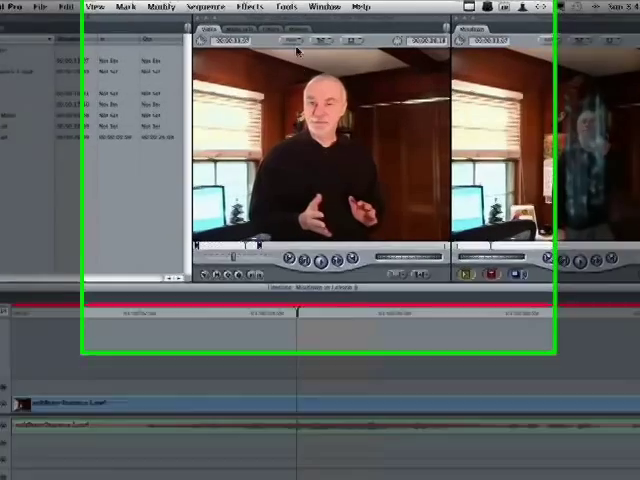
Show the Tools menu listing the utility windows, including Render Manager.
left_click(276, 8)
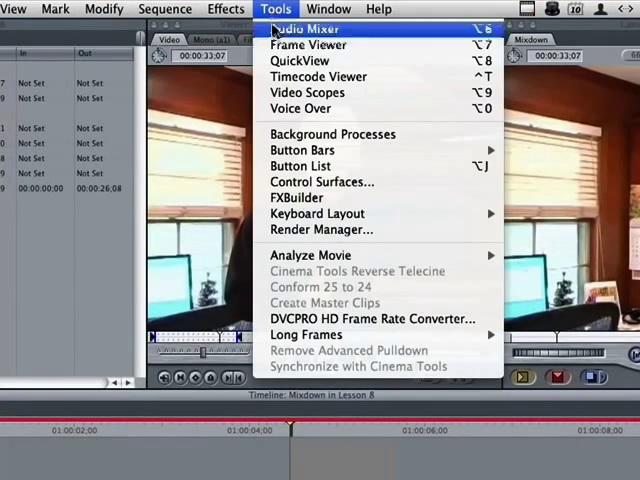
Open Render Manager and expand Additional Render Files to show project bins and sizes.
left_click(320, 229)
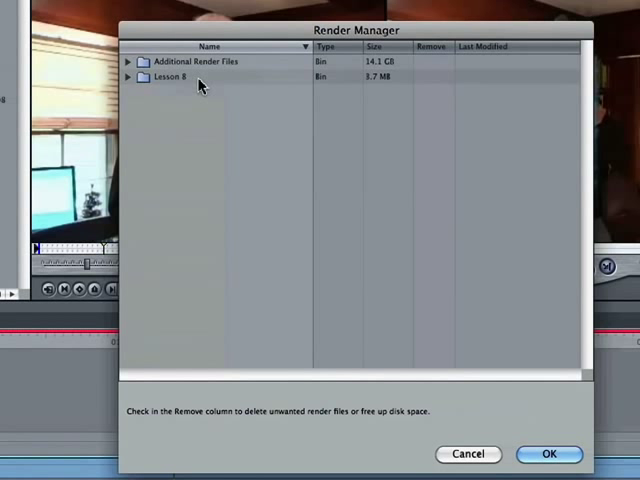
mouse_move(388, 84)
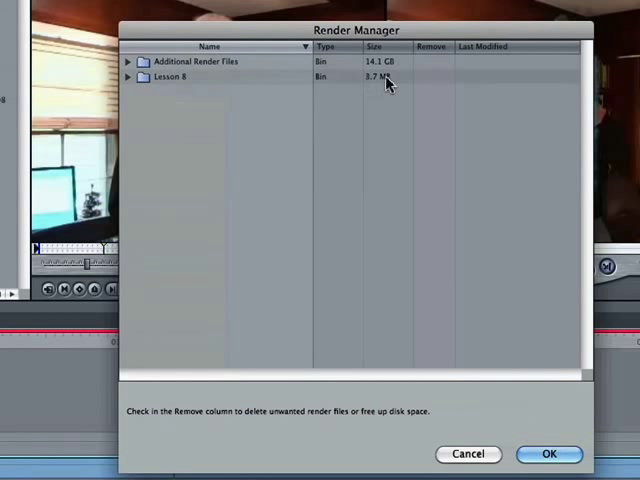
left_click(128, 61)
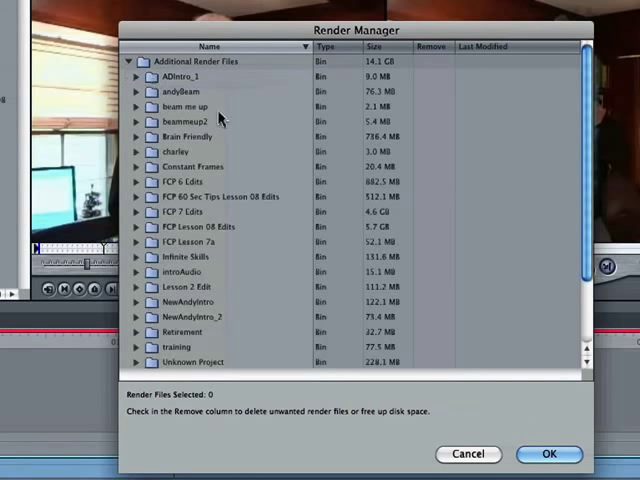
mouse_move(185, 84)
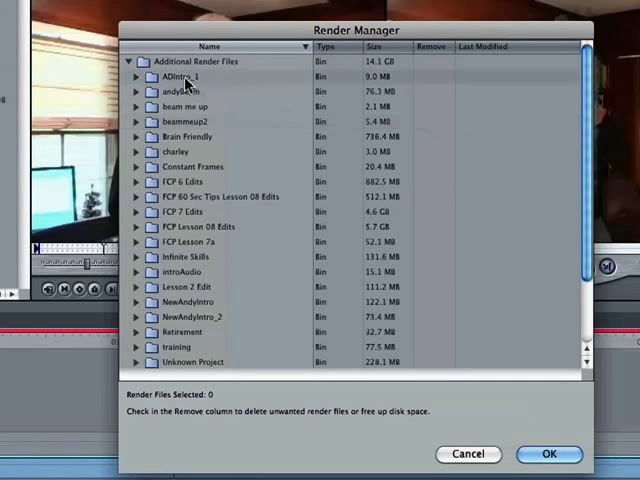